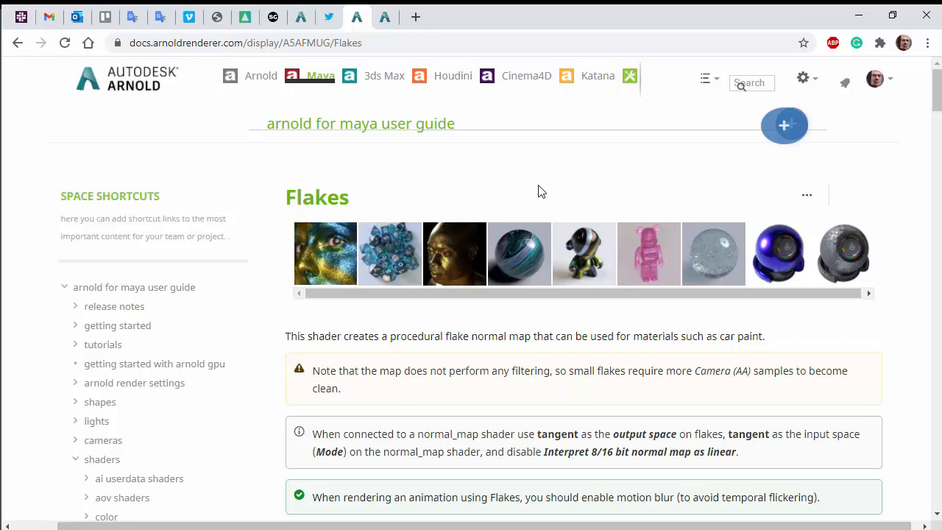
pyautogui.moveTo(449, 194)
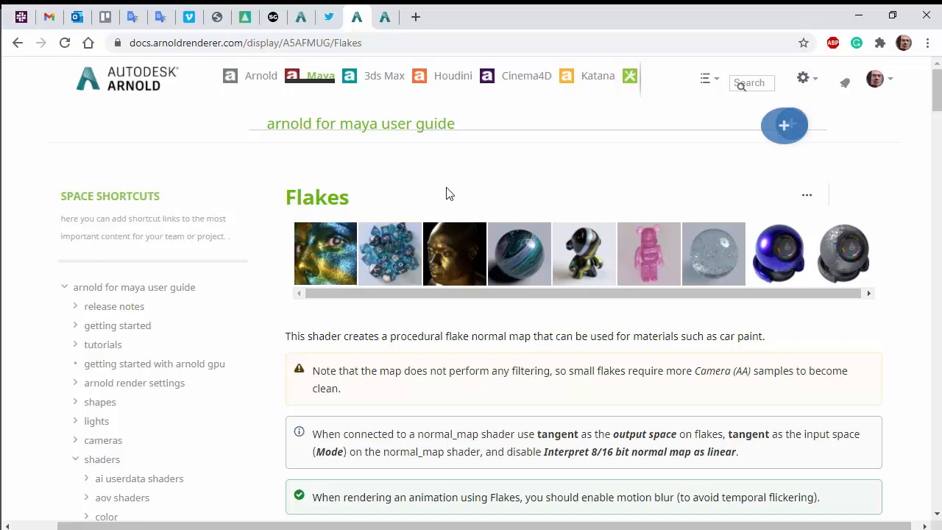
pyautogui.moveTo(340, 340)
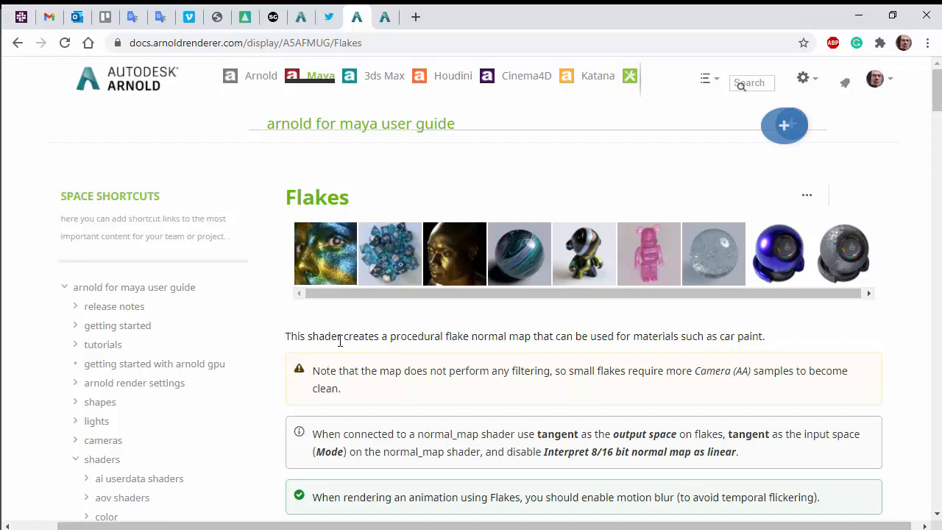
# Preview the Flakes example renders, then enlarge the glitter-makeup face render
pyautogui.moveTo(349, 335); pyautogui.dragTo(531, 335)
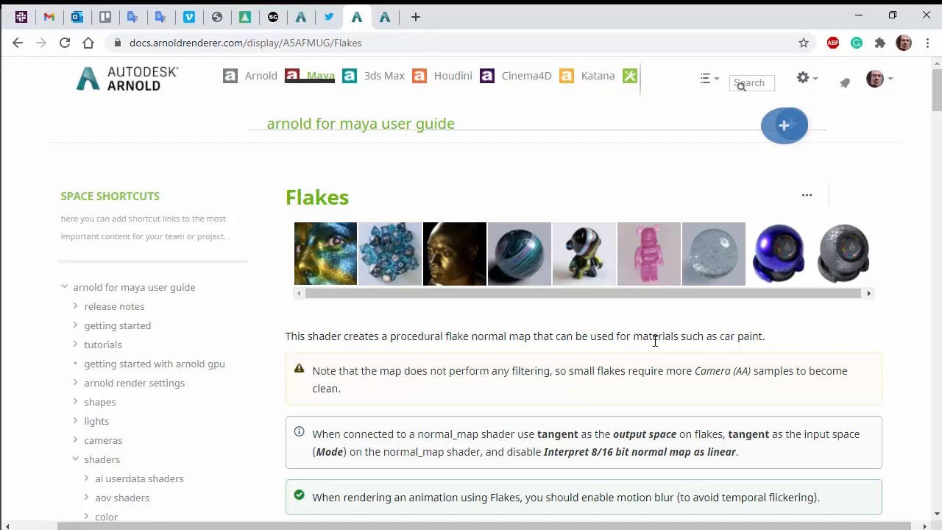
pyautogui.moveTo(519, 261)
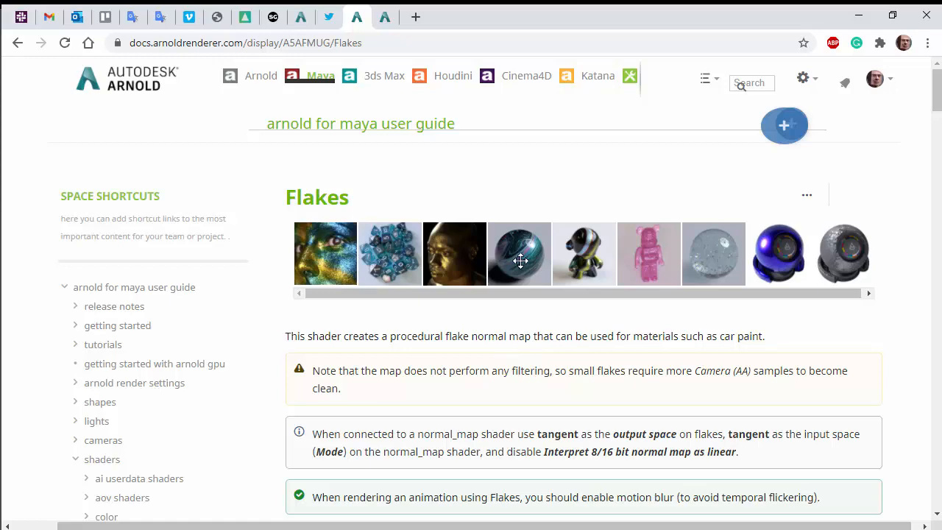
pyautogui.click(584, 253)
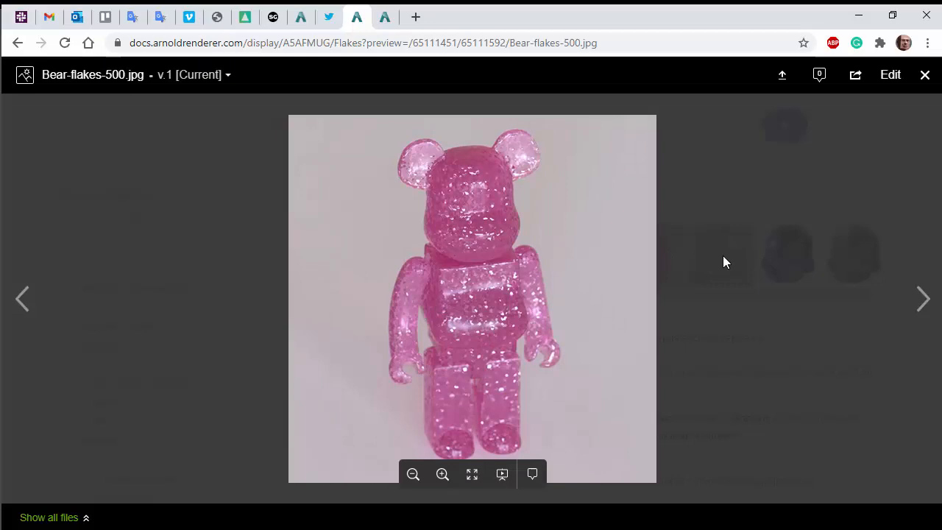
pyautogui.click(923, 298)
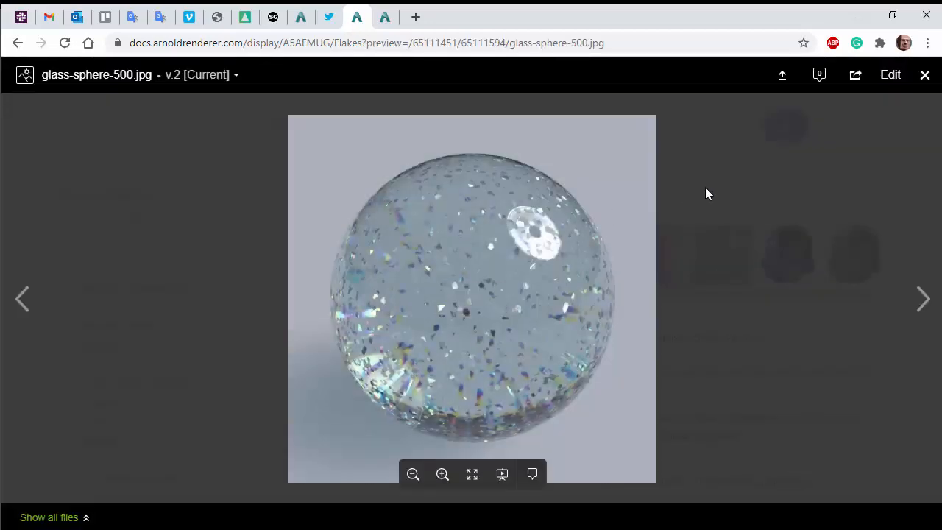
pyautogui.click(924, 74)
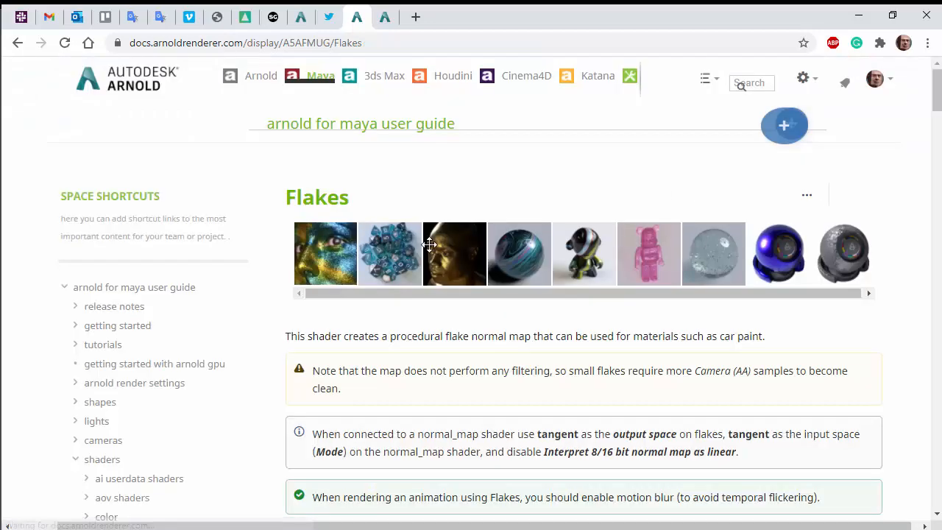
pyautogui.click(324, 253)
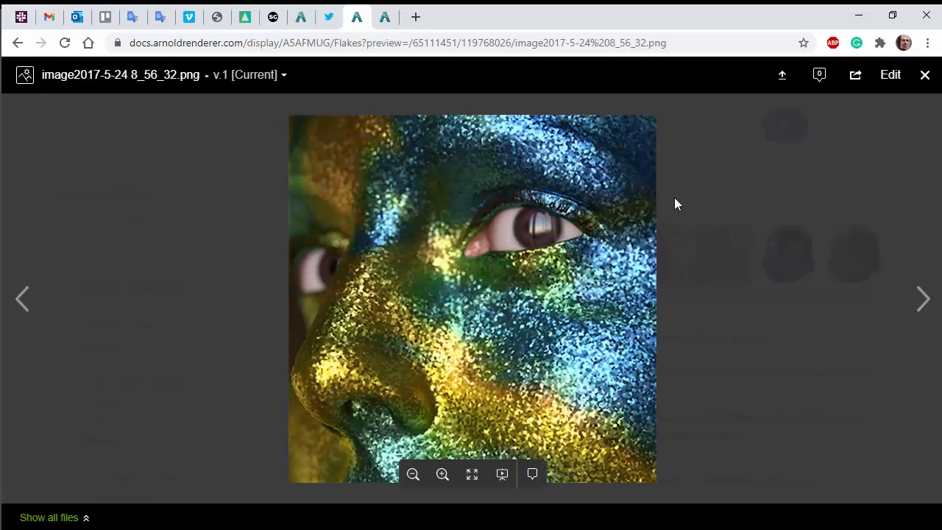
# Open the Flakes Example tutorial and scroll to its node graph screenshot
pyautogui.click(924, 75)
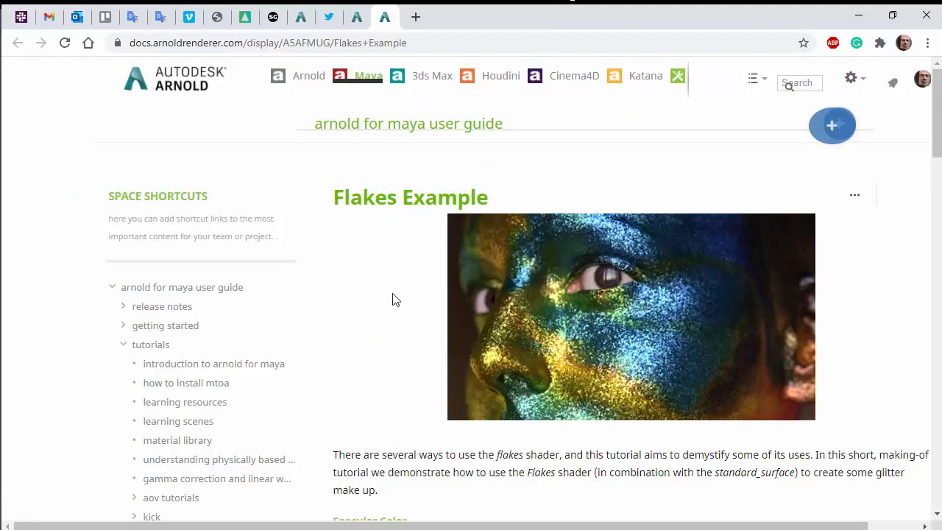
pyautogui.scroll(-3)
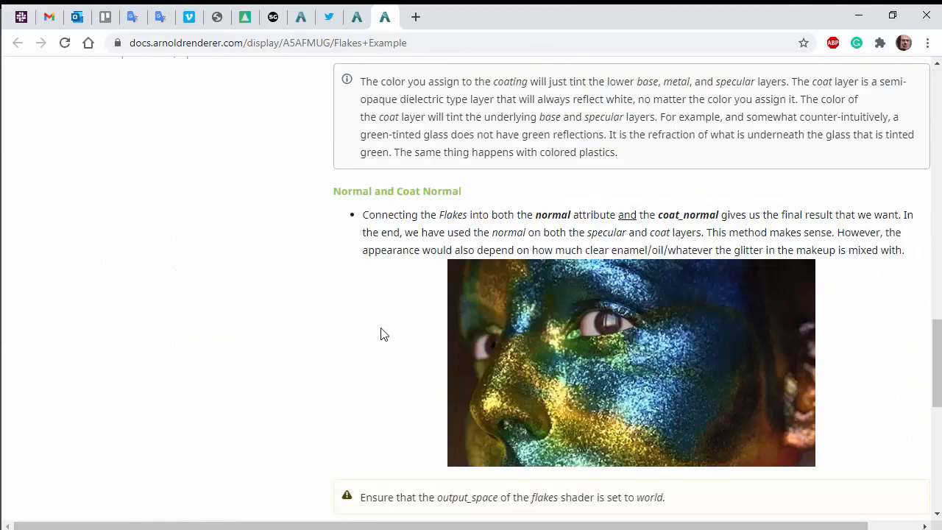
pyautogui.scroll(-3)
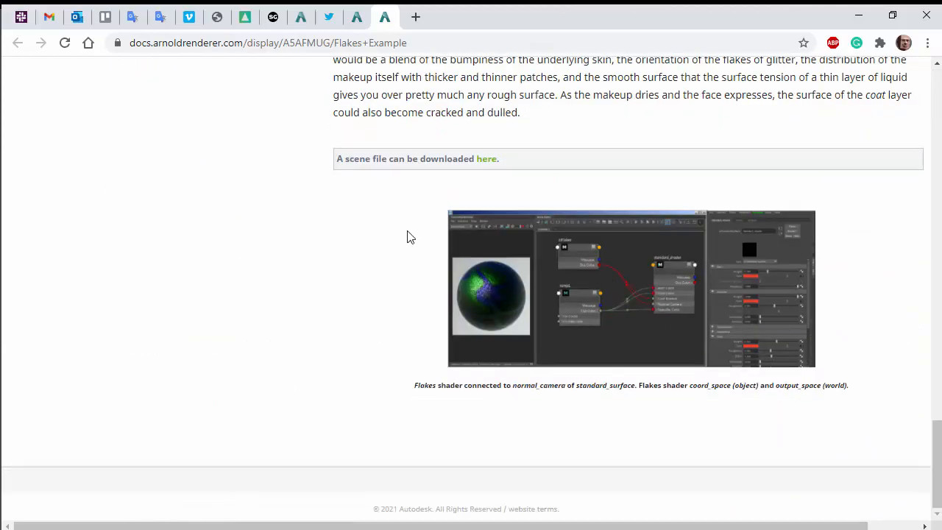
pyautogui.scroll(3)
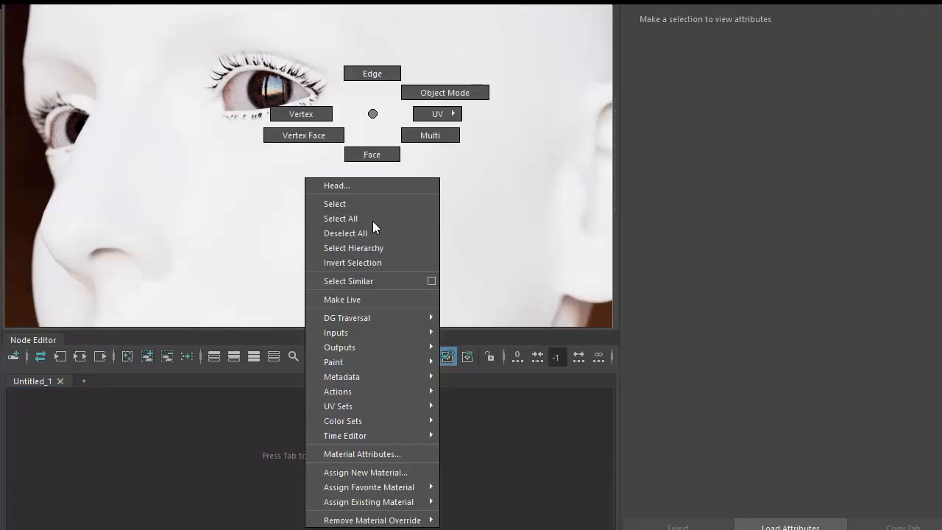
# Assign a new Standard Surface material to the head
pyautogui.click(364, 472)
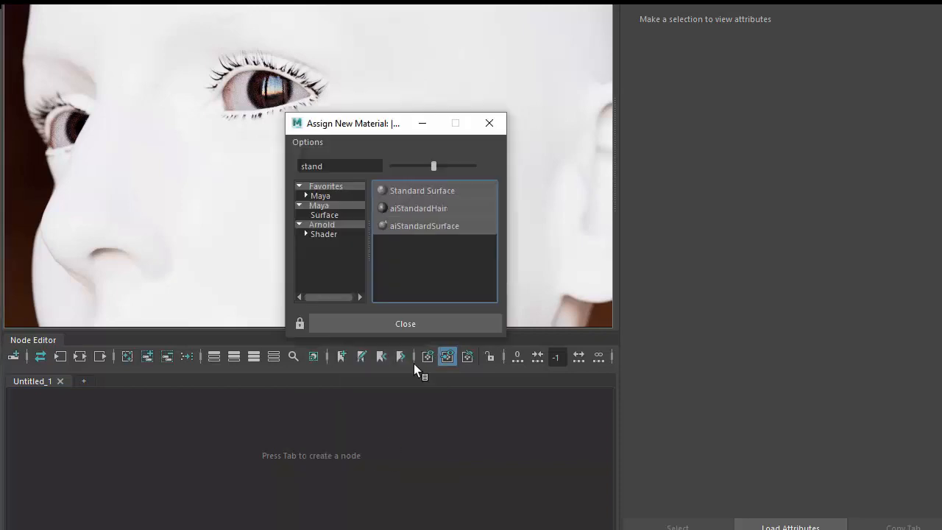
pyautogui.doubleClick(422, 190)
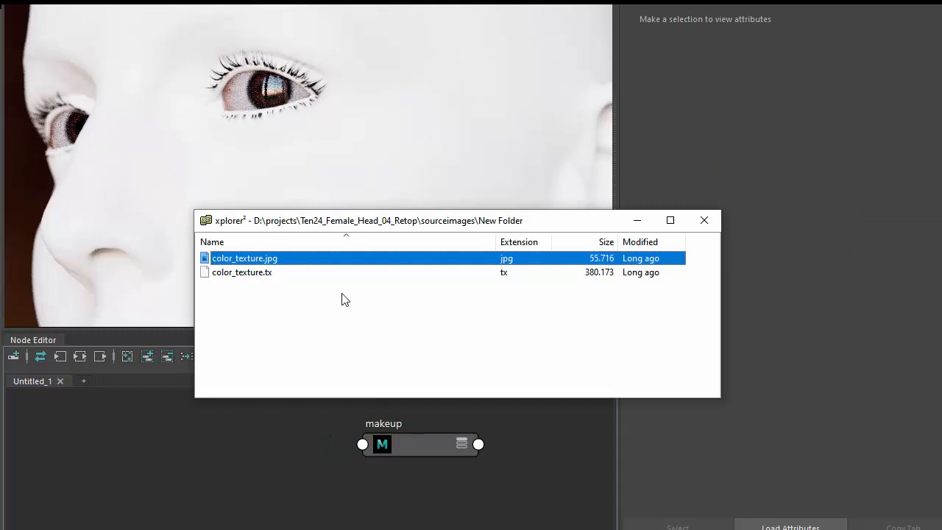
# Load color_texture.jpg as a texture node and rearrange the Node Editor layout
pyautogui.doubleClick(244, 257)
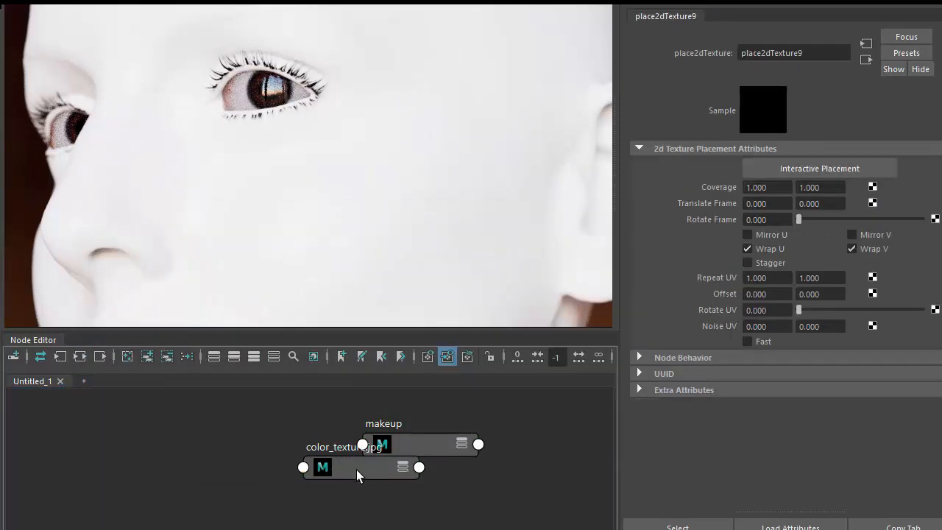
pyautogui.click(382, 444)
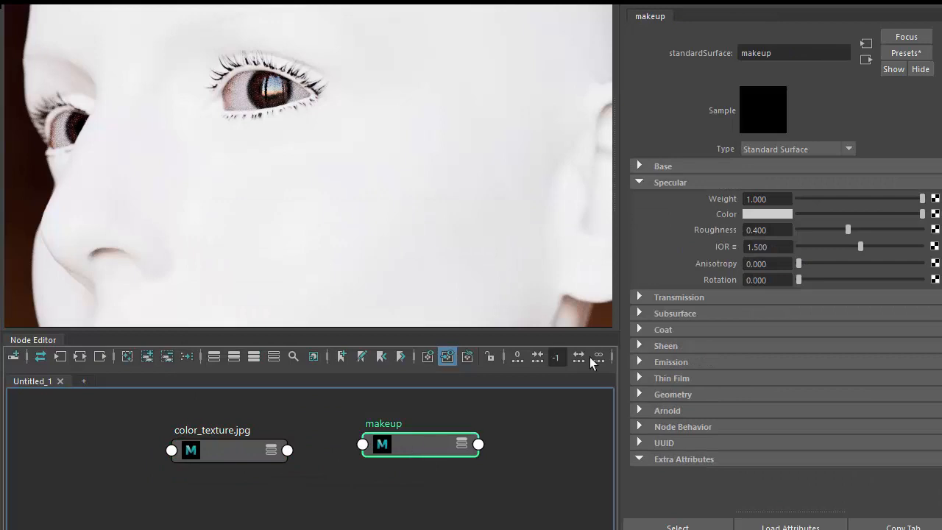
pyautogui.moveTo(276, 420)
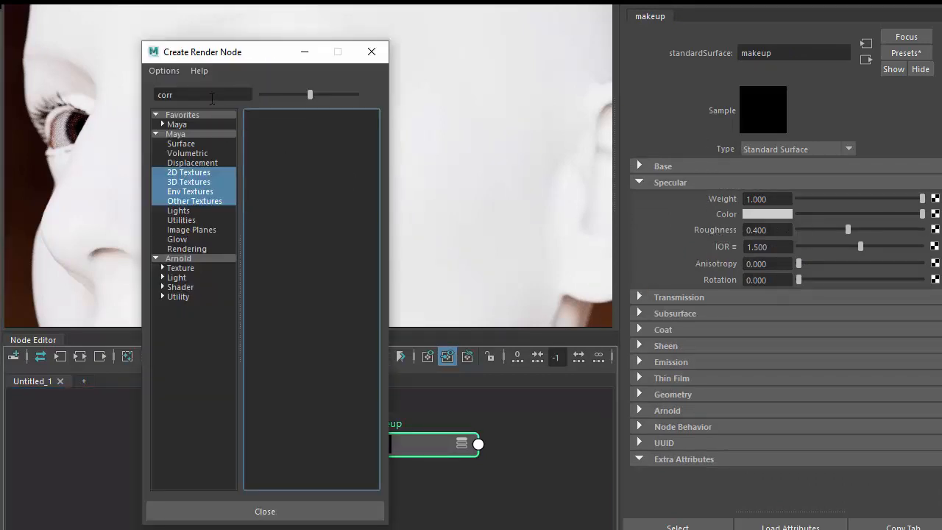
# Create an aiColorCorrect node from the Arnold node list
pyautogui.click(179, 259)
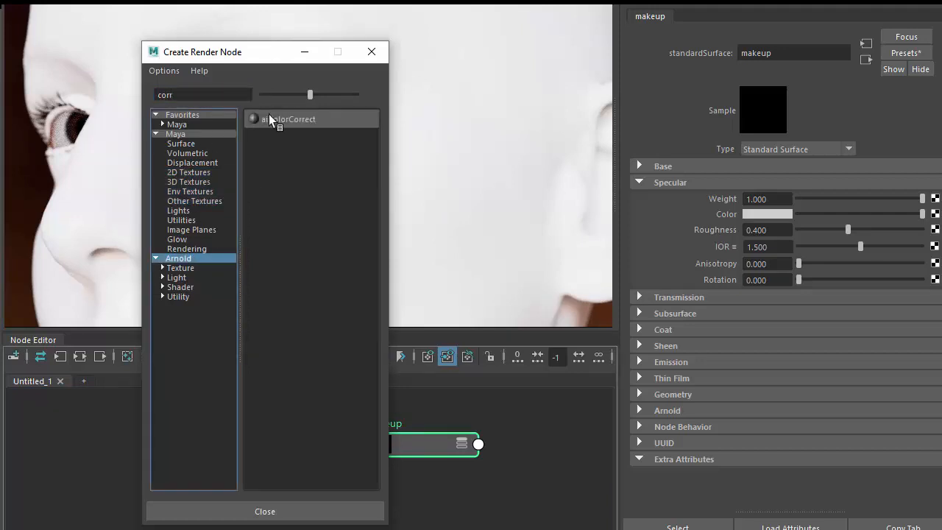
pyautogui.doubleClick(290, 118)
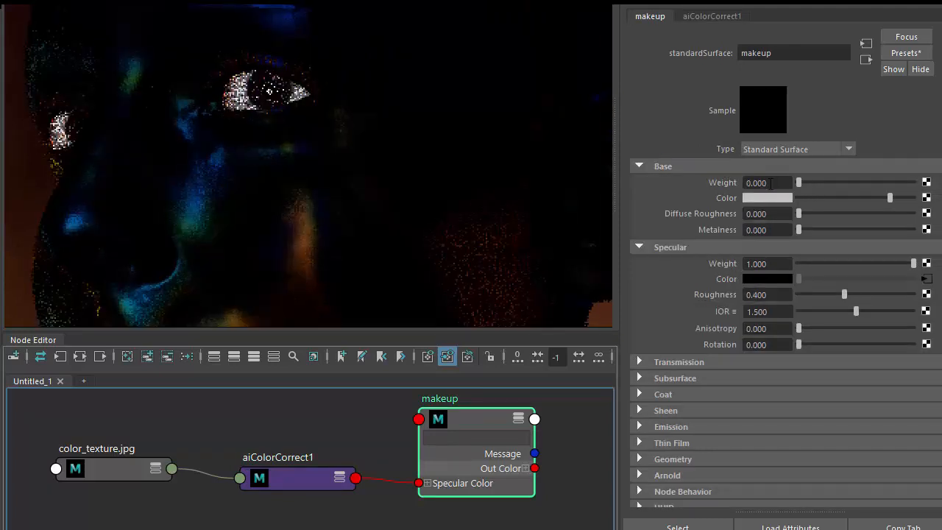
# Set aiColorCorrect1 Exposure to 3, then review the color_texture file node settings
pyautogui.click(639, 166)
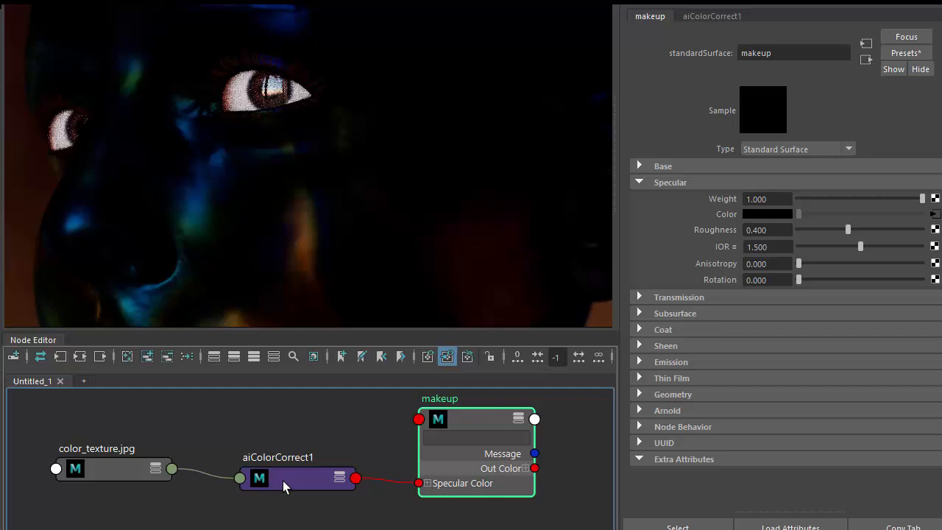
pyautogui.click(297, 478)
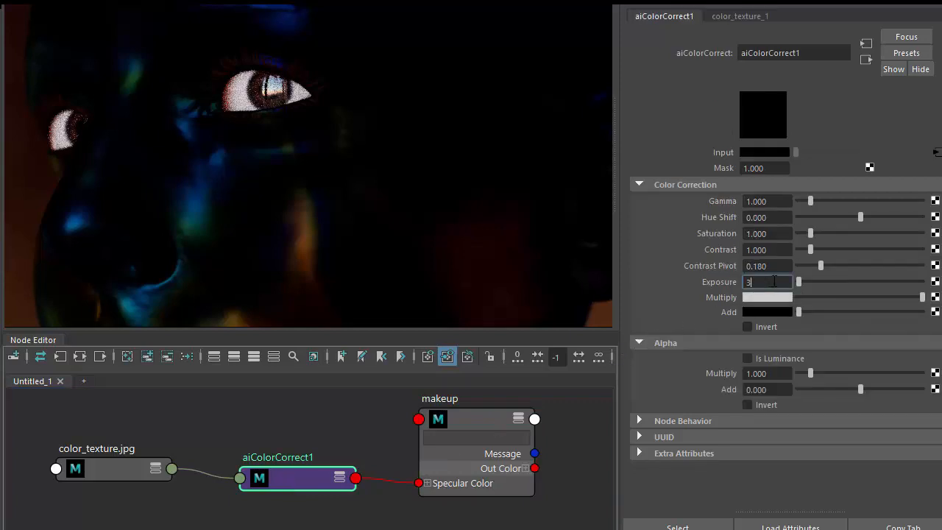
pyautogui.press('Return')
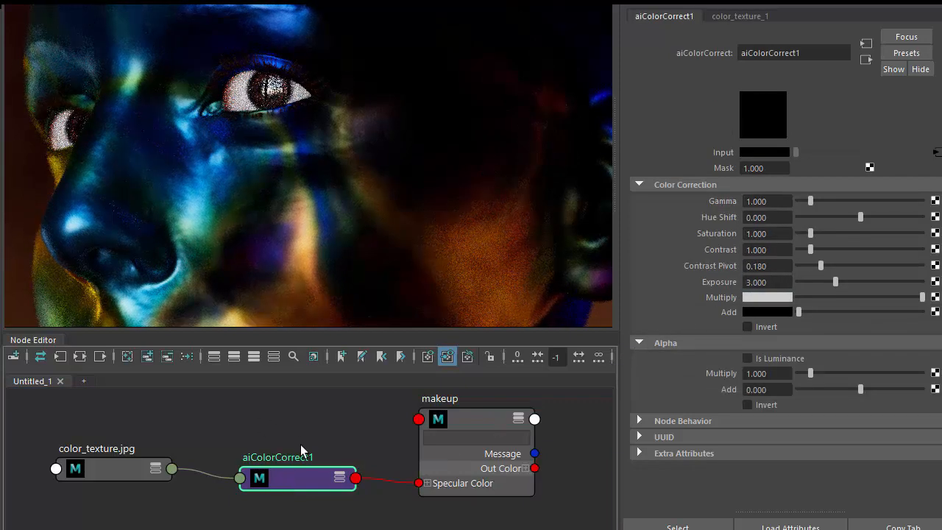
pyautogui.click(114, 469)
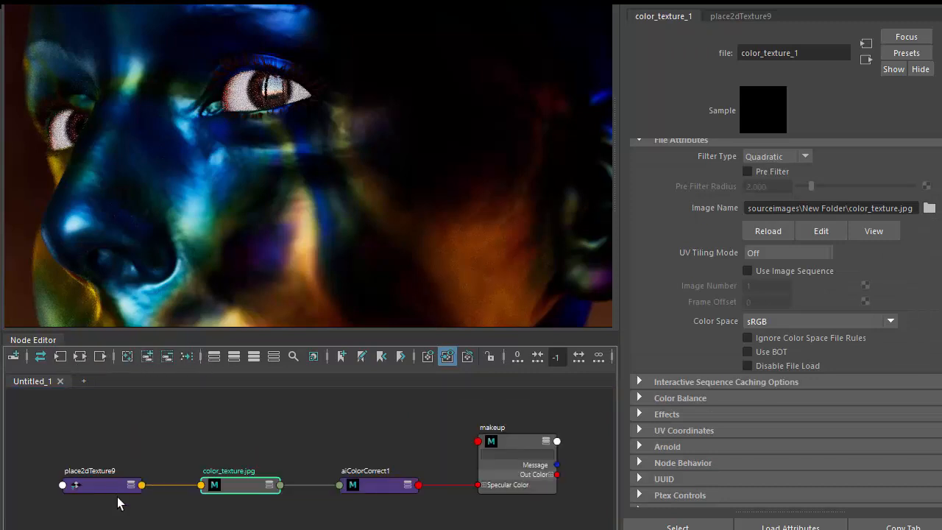
pyautogui.click(101, 484)
pyautogui.write('f')
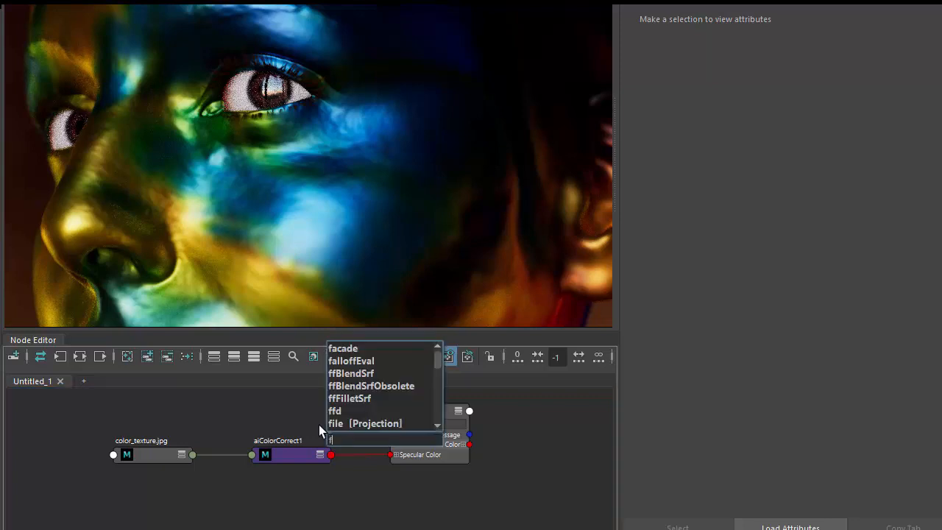
# Add an aiFlakes node to the Node Editor
pyautogui.write('lakes')
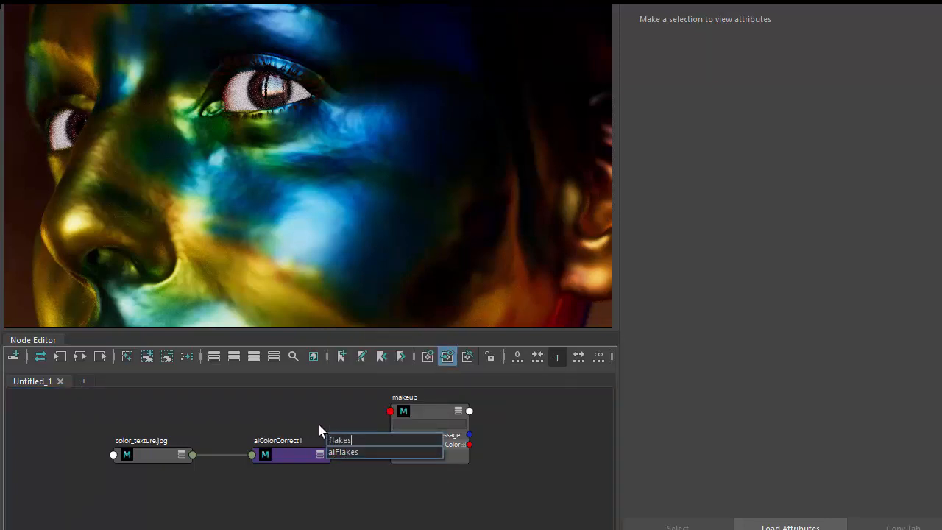
pyautogui.click(344, 451)
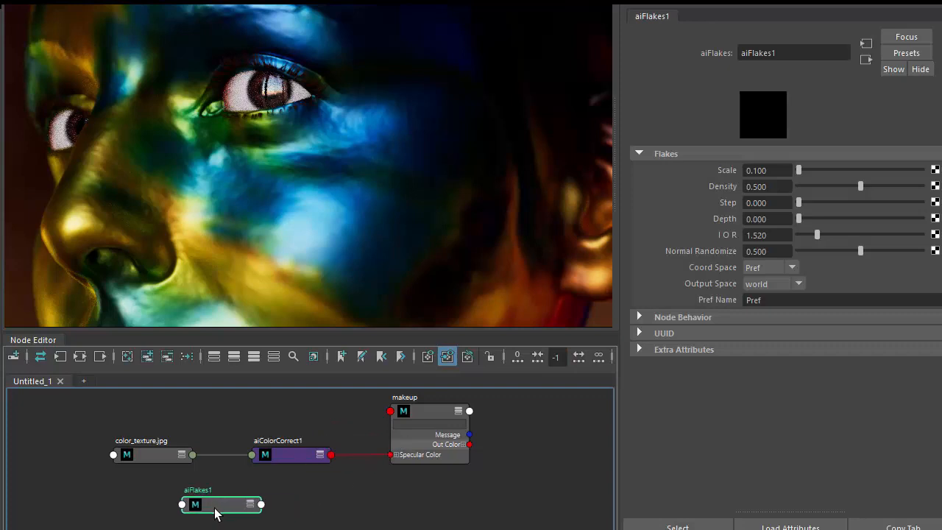
pyautogui.click(403, 411)
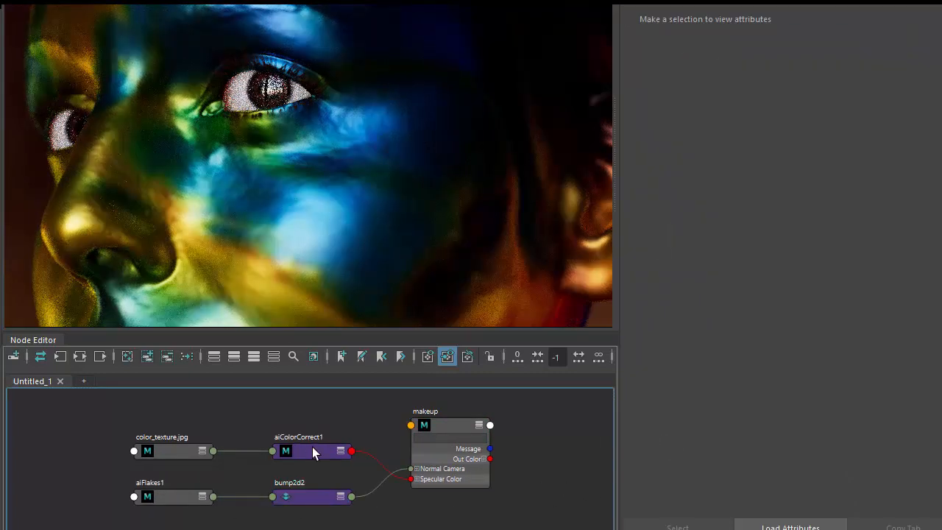
# Remove bump2d2 and locate the makeup shader's Normal Camera input
pyautogui.click(304, 451)
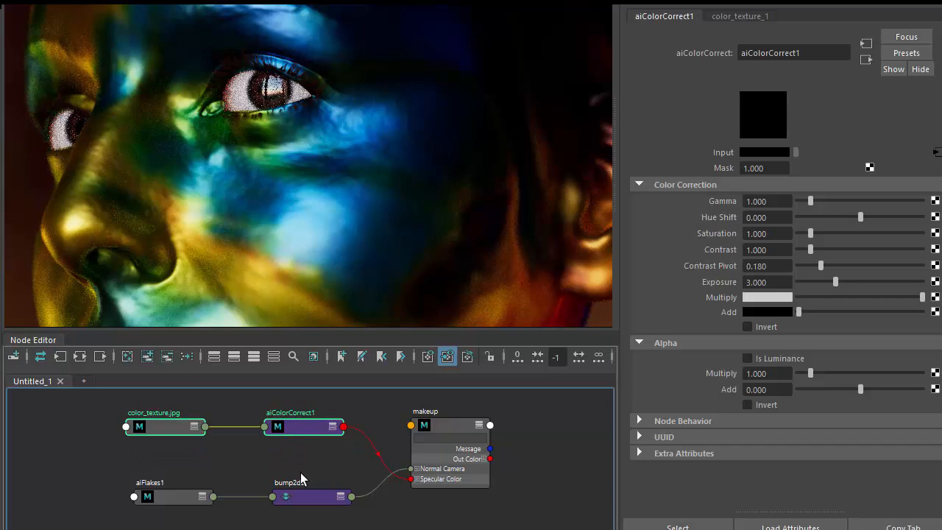
pyautogui.click(147, 496)
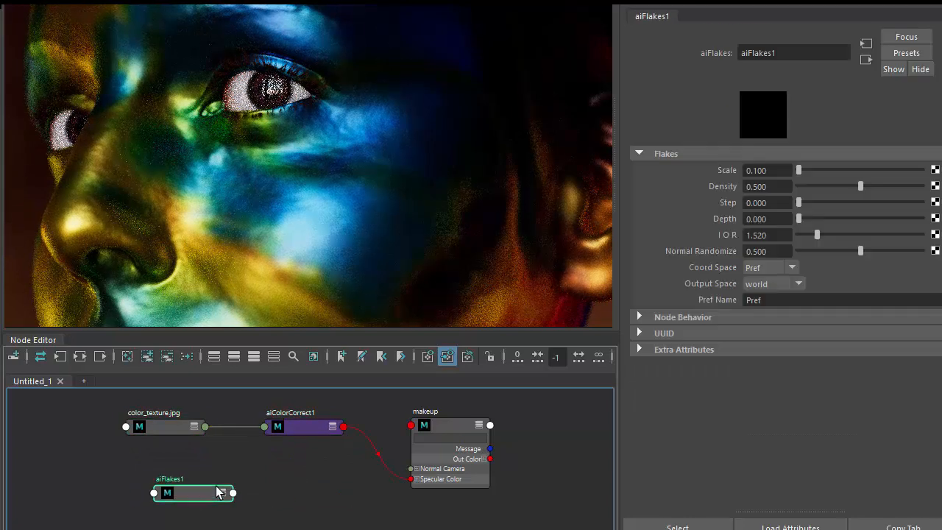
pyautogui.click(449, 425)
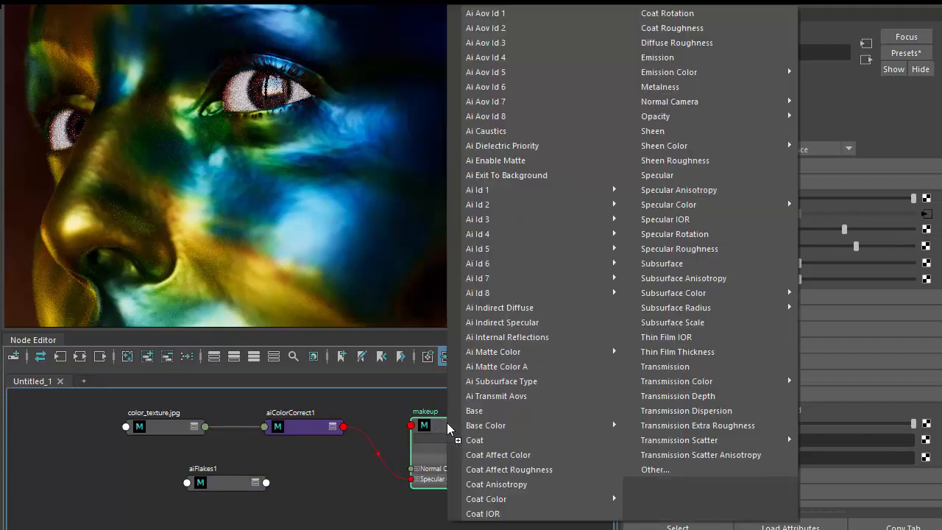
pyautogui.moveTo(669, 101)
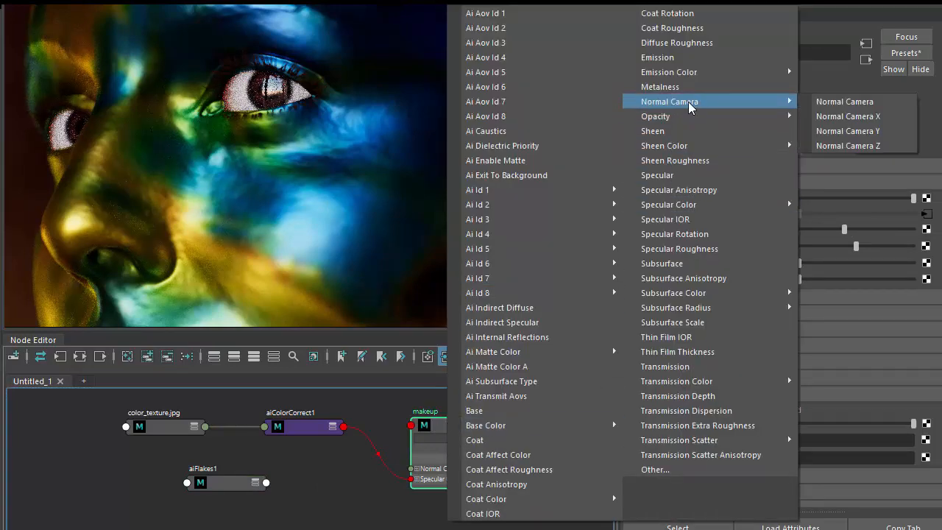
pyautogui.click(844, 101)
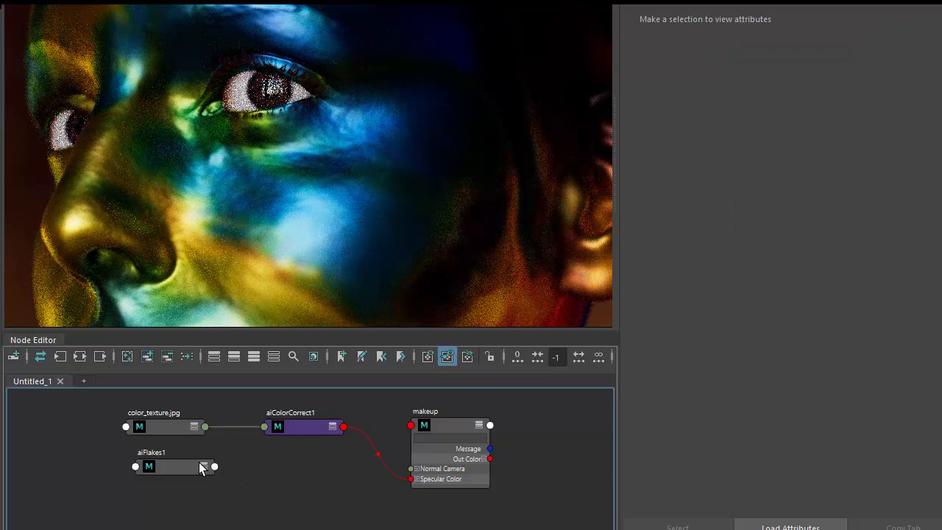
# Connect aiFlakes1 Out Color to the makeup shader's Normal Camera
pyautogui.click(169, 466)
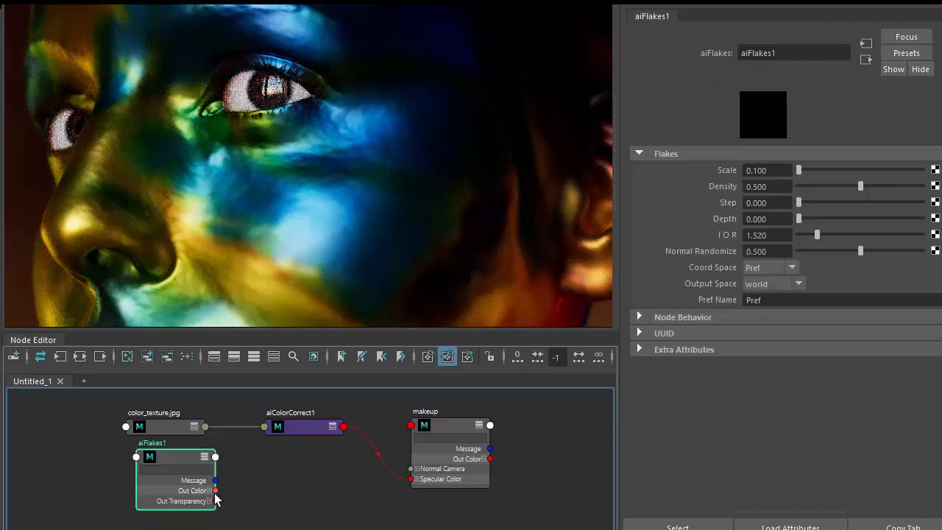
pyautogui.moveTo(215, 491); pyautogui.dragTo(412, 469)
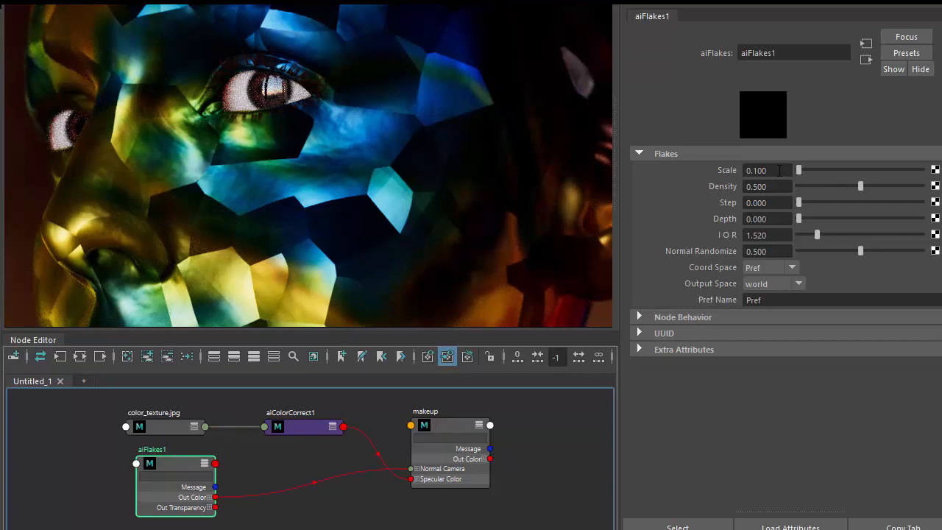
# Set aiFlakes1 Scale to 0.002 and raise Density to 1
pyautogui.tripleClick(765, 170)
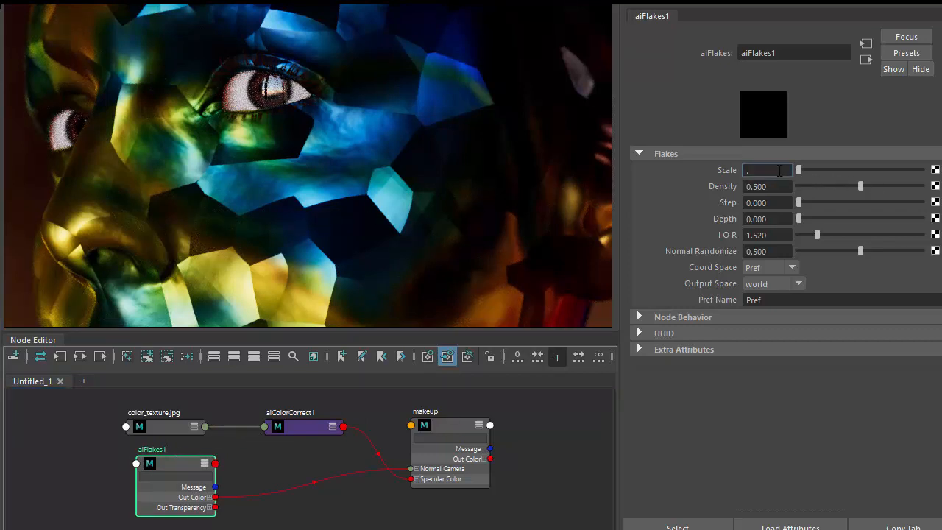
pyautogui.write('00')
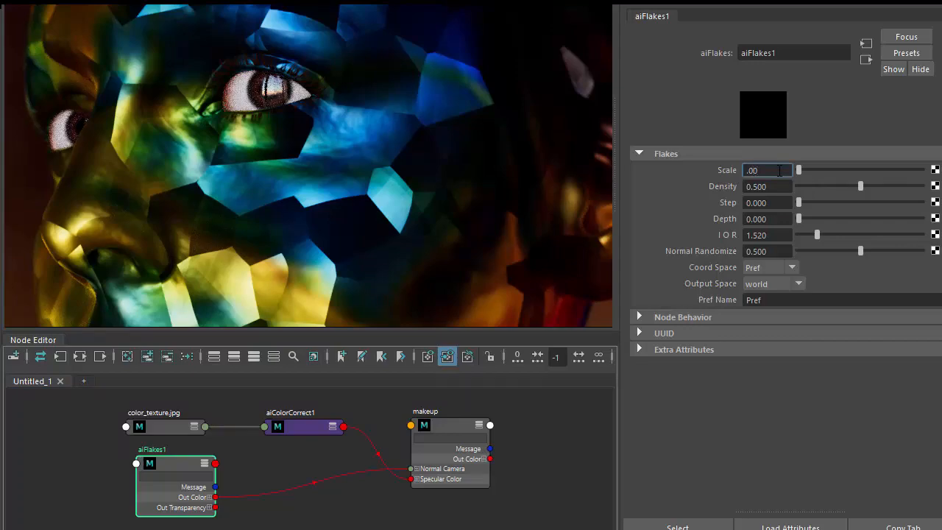
pyautogui.write('0.002')
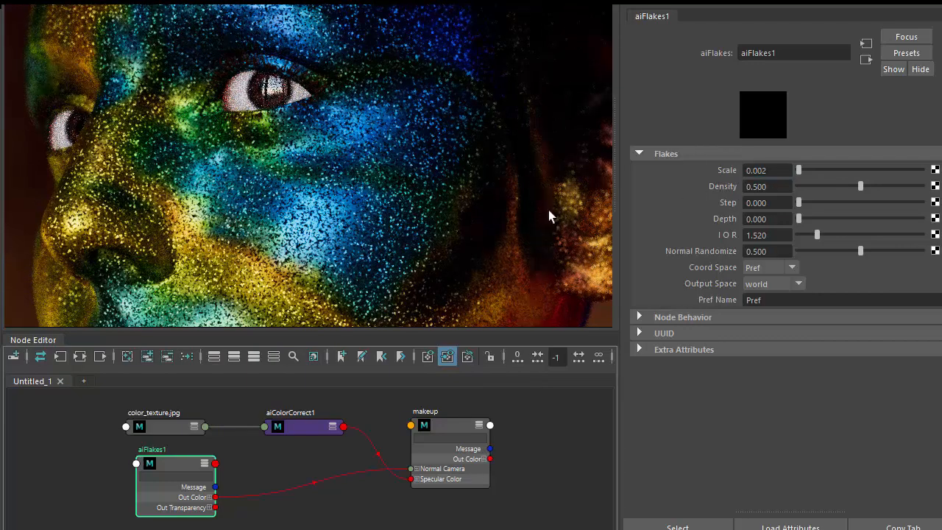
pyautogui.moveTo(353, 271)
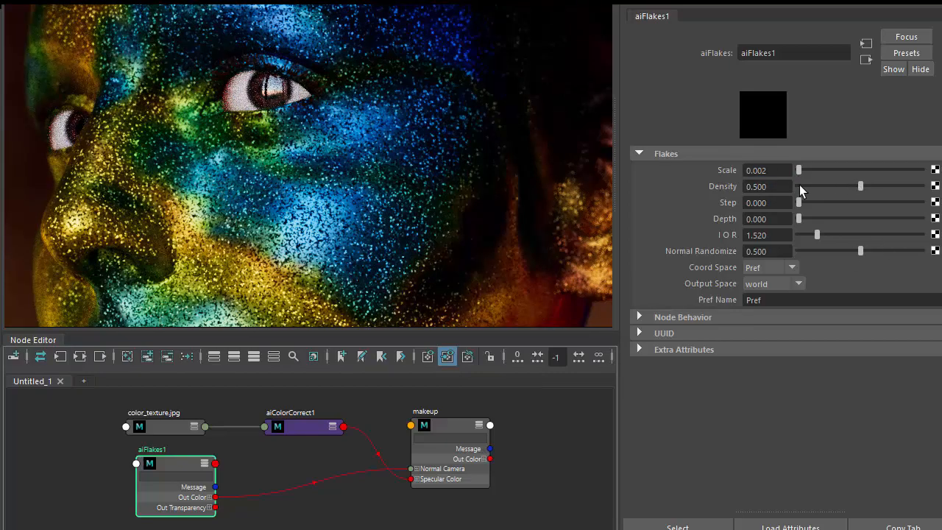
pyautogui.moveTo(860, 186); pyautogui.dragTo(923, 186)
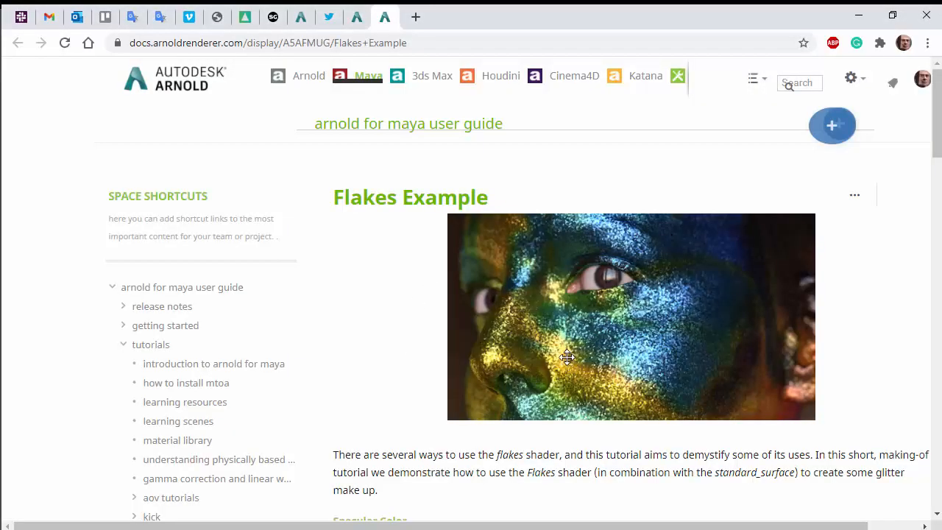
pyautogui.moveTo(397, 313)
pyautogui.write('normal rand')
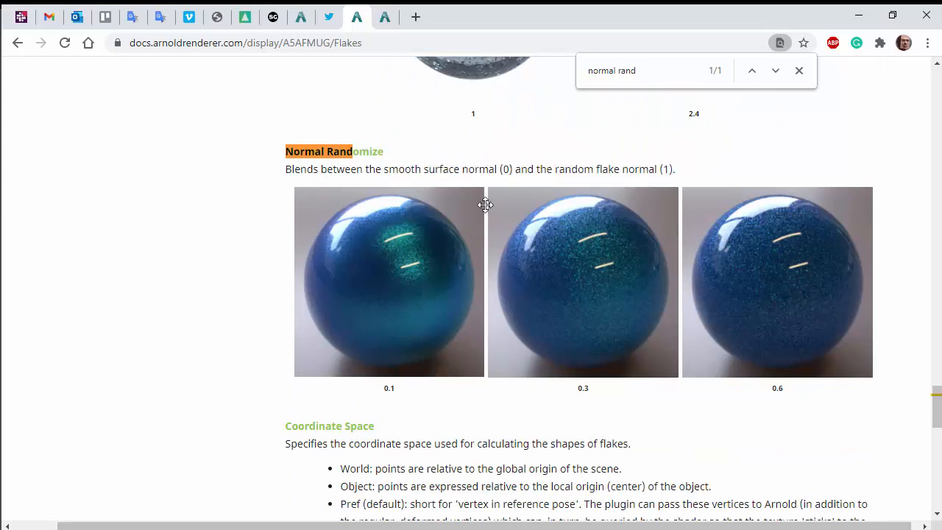
# Compare the 0.1 and 0.3 Normal Randomize example renders in the image preview
pyautogui.click(388, 282)
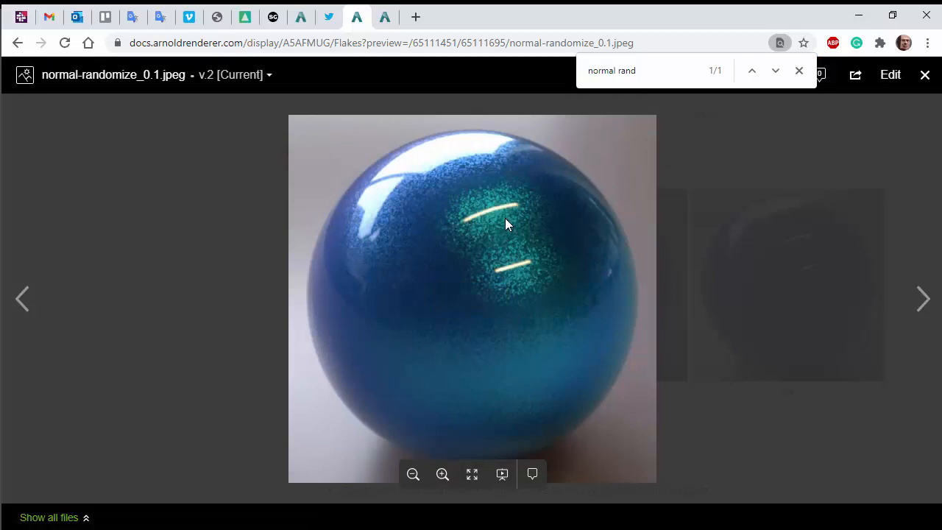
pyautogui.moveTo(534, 207)
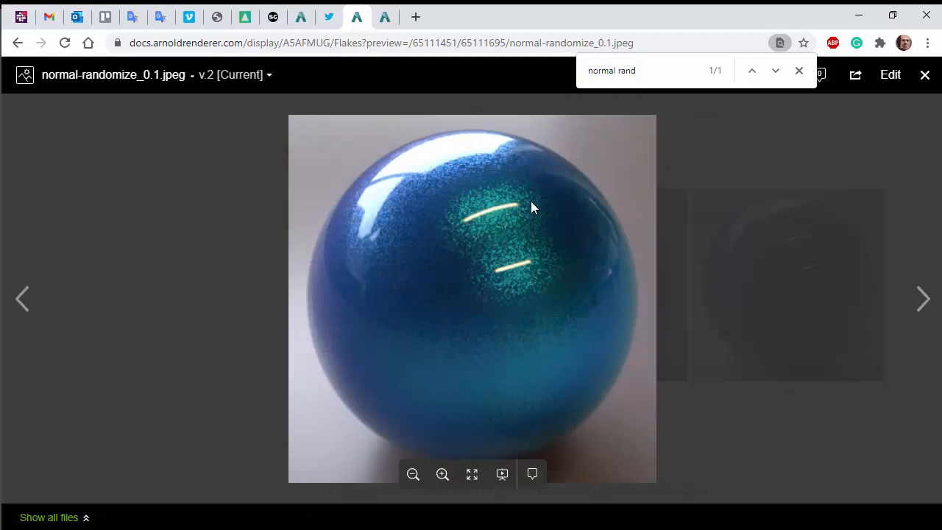
pyautogui.click(924, 74)
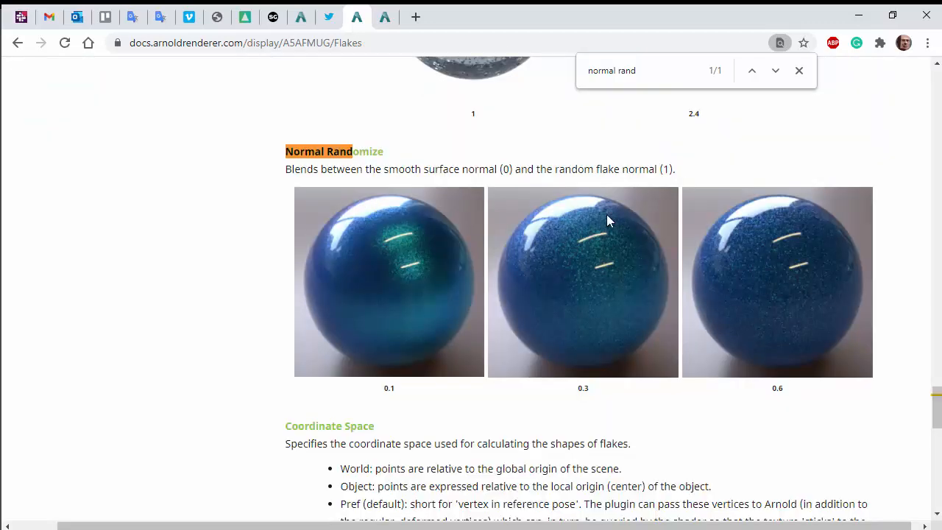
pyautogui.click(582, 282)
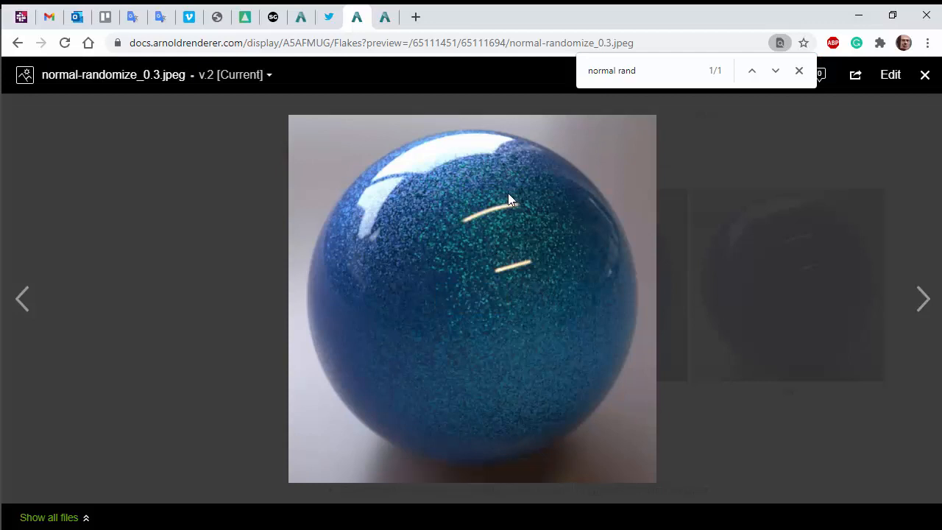
pyautogui.moveTo(523, 226)
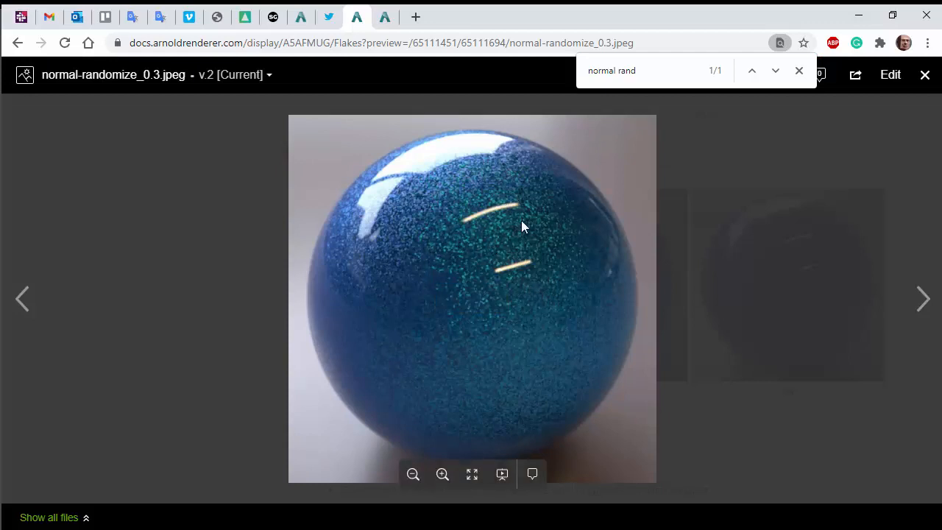
pyautogui.click(925, 74)
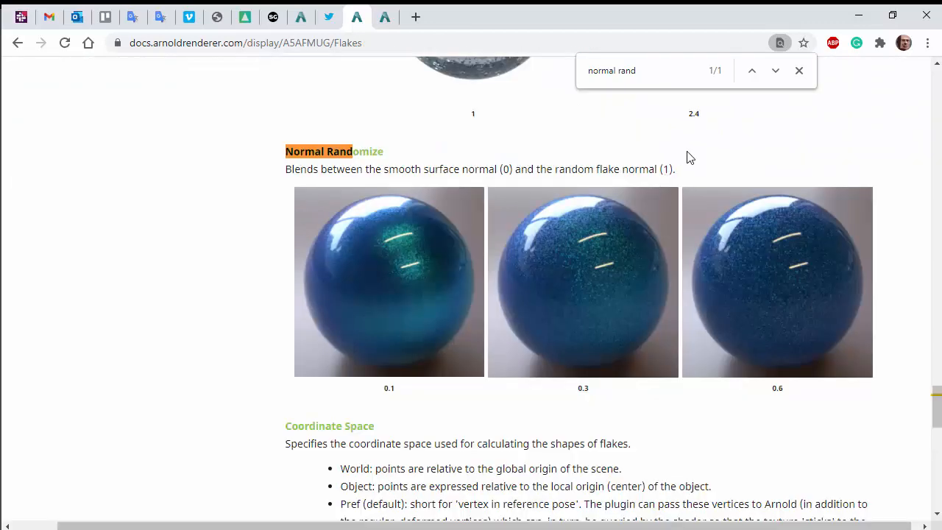
pyautogui.click(776, 281)
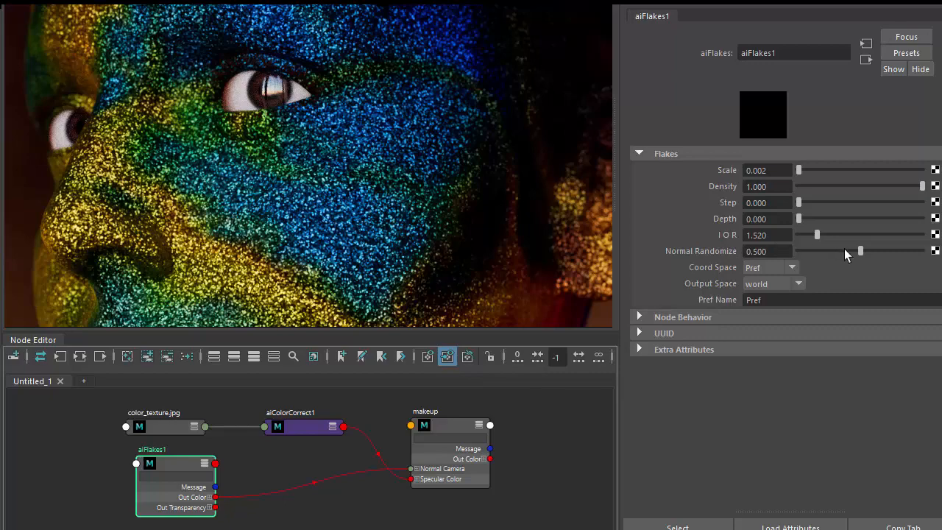
# Lower aiFlakes1's Normal Randomize to 0.2 for softer glitter
pyautogui.moveTo(861, 251); pyautogui.dragTo(922, 251)
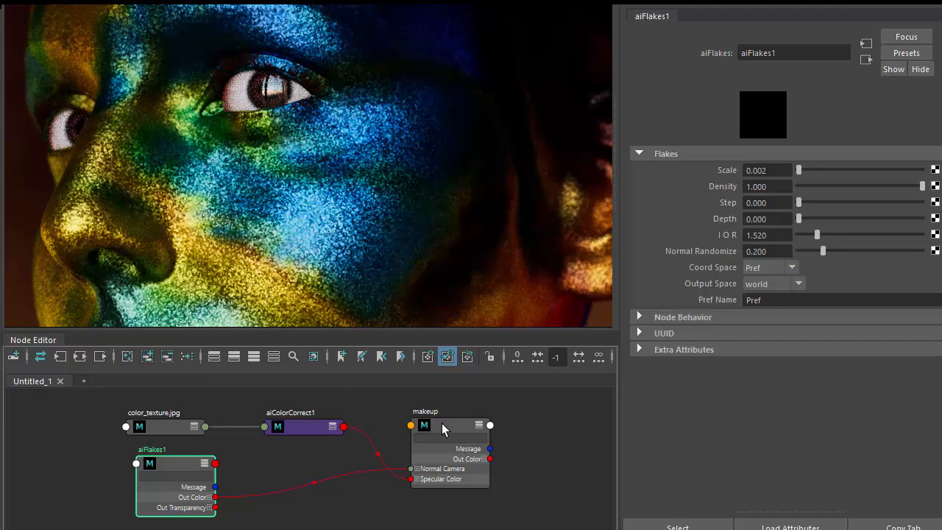
# Set the makeup shader's coat roughness to 0.396, keeping coat weight at 0
pyautogui.click(424, 425)
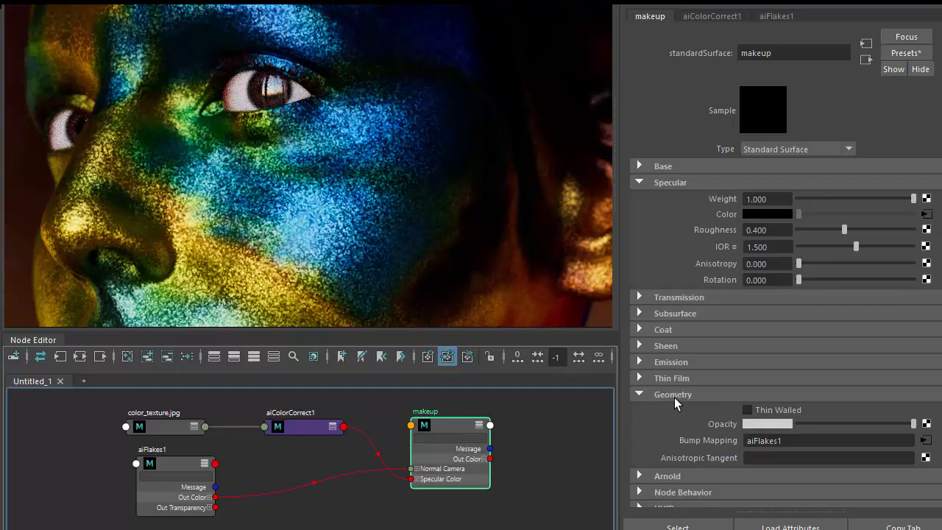
pyautogui.click(638, 328)
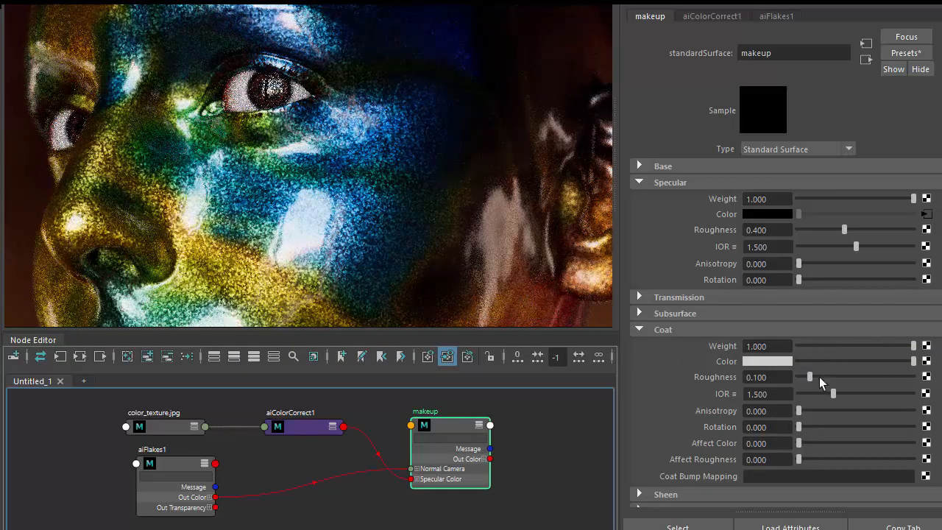
pyautogui.moveTo(809, 377); pyautogui.dragTo(843, 377)
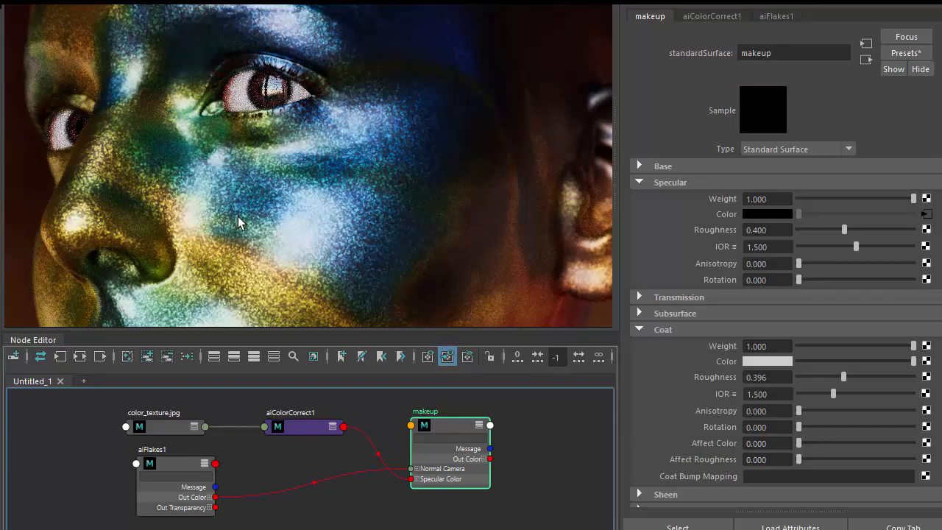
pyautogui.moveTo(316, 214)
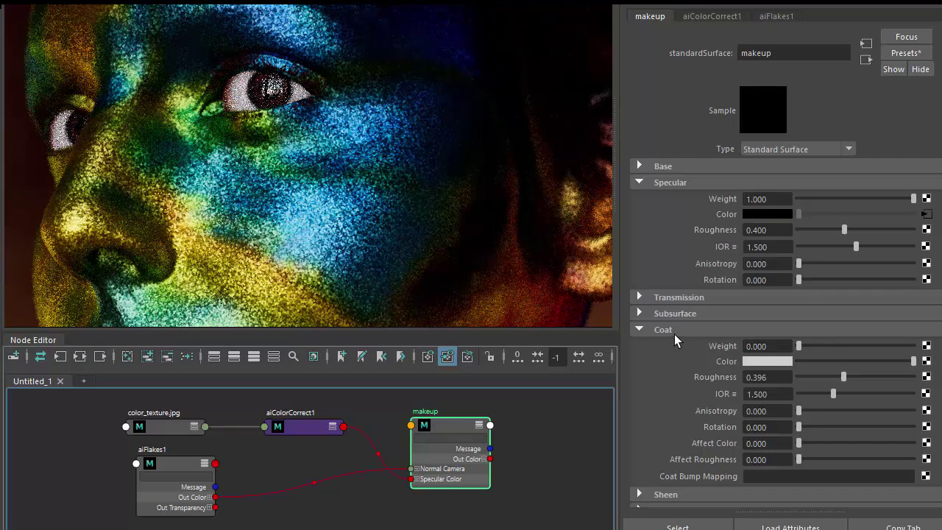
pyautogui.click(662, 329)
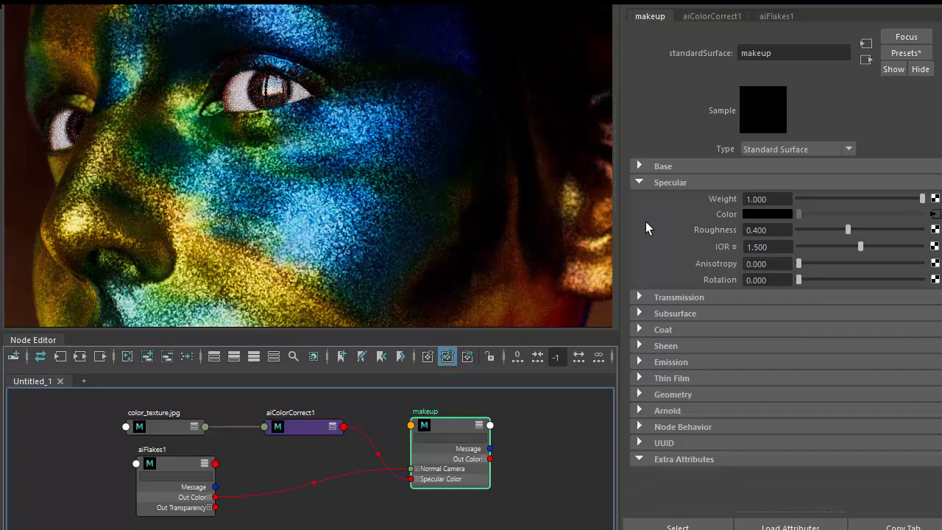